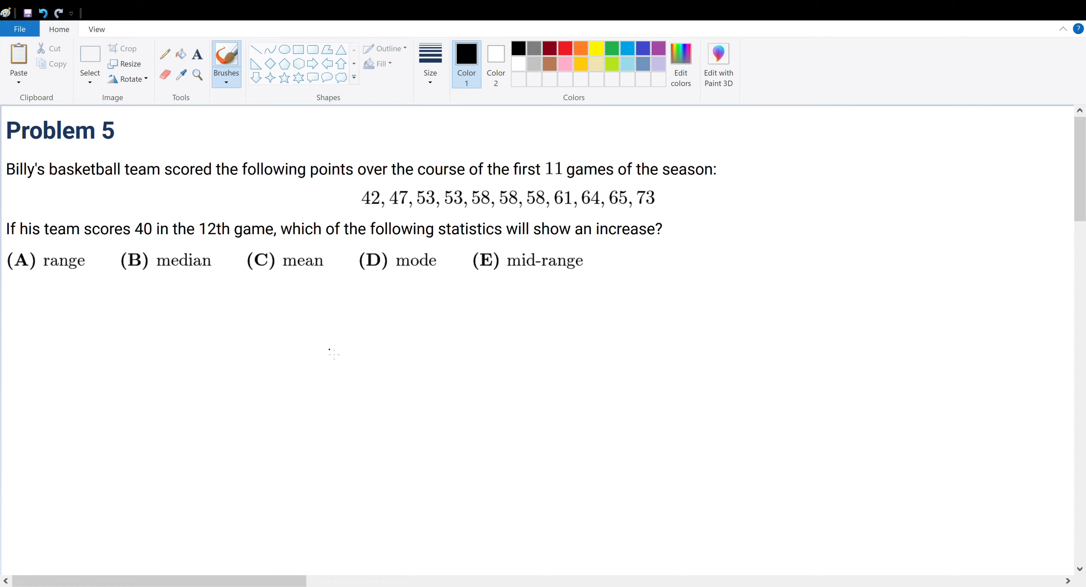
pyautogui.moveTo(302, 344)
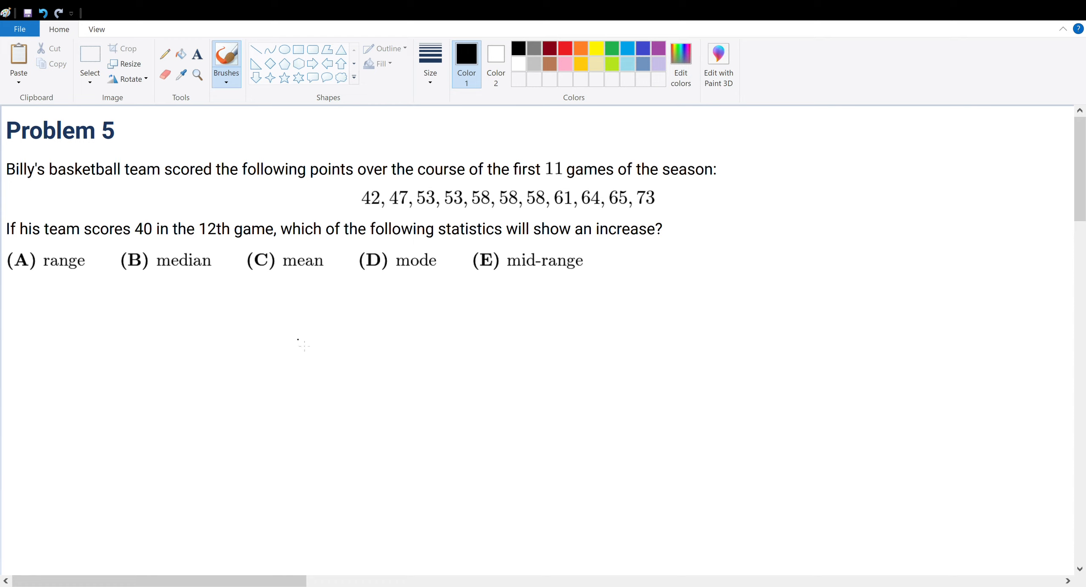
pyautogui.moveTo(23, 281)
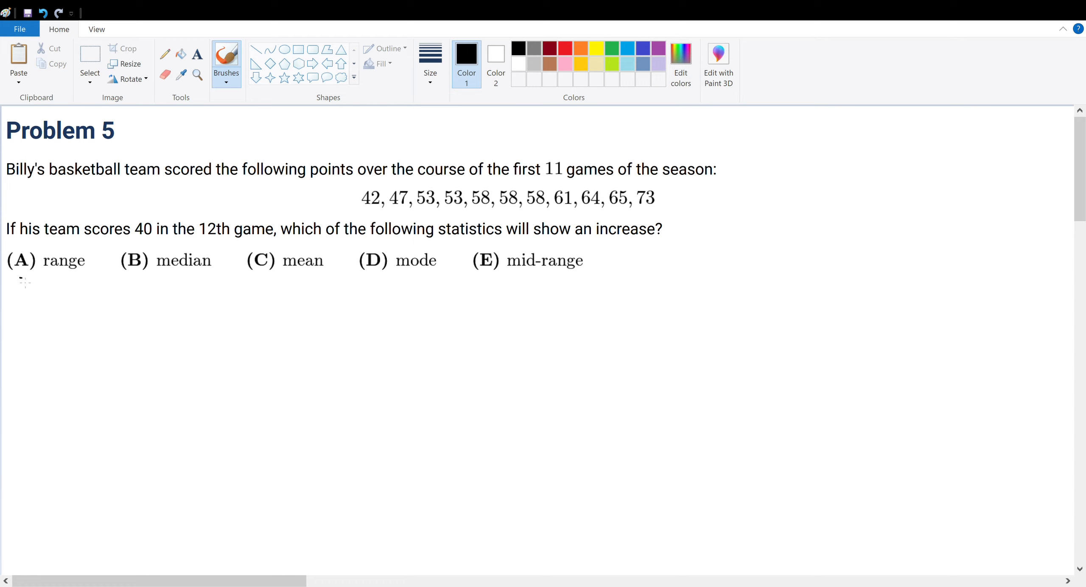
# Step: Underline 'range' and handwrite 'R: Largest # − Smallest #', 'M: mid #', 'Mean: Σn/n'
pyautogui.moveTo(20, 278); pyautogui.dragTo(90, 276)
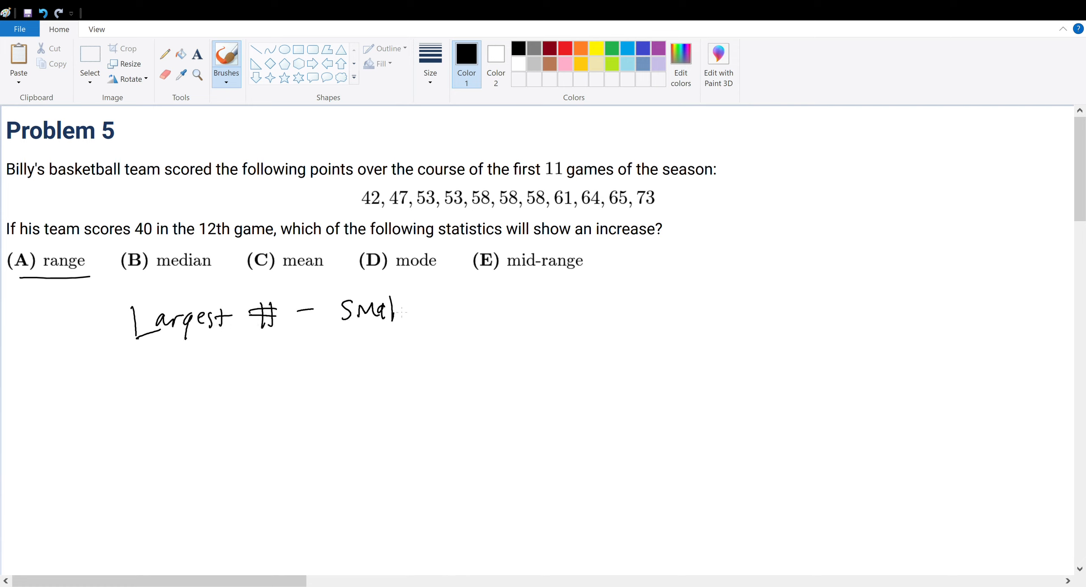
pyautogui.moveTo(392, 311); pyautogui.dragTo(478, 308)
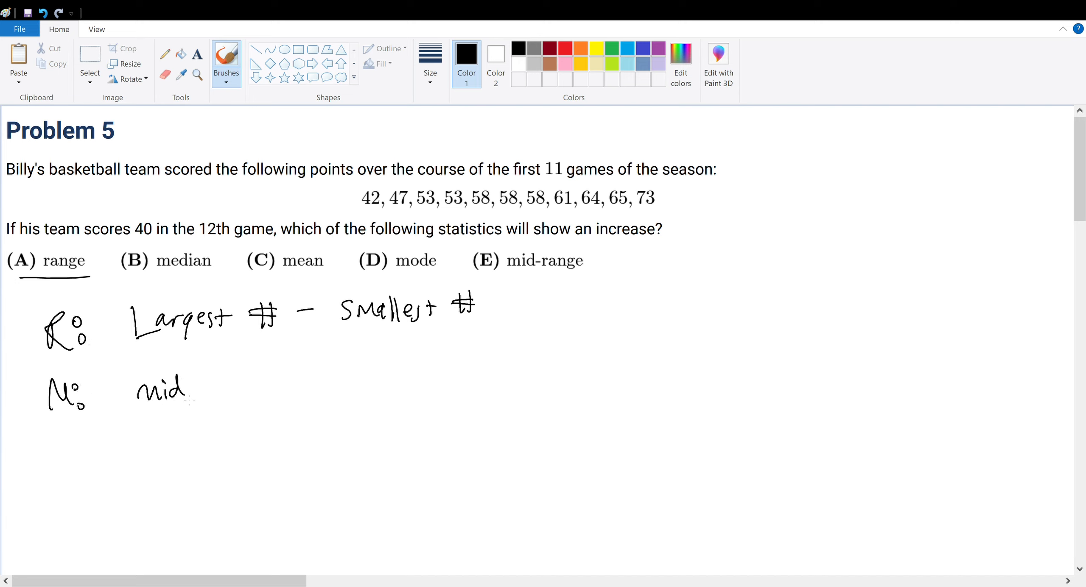
pyautogui.moveTo(200, 384); pyautogui.dragTo(222, 388)
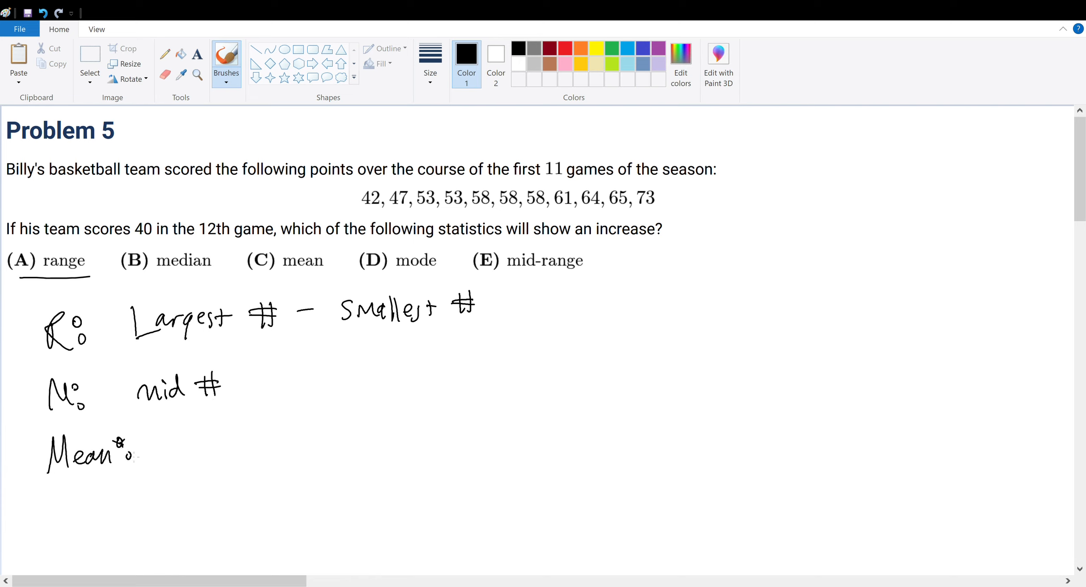
pyautogui.moveTo(177, 419); pyautogui.dragTo(229, 460)
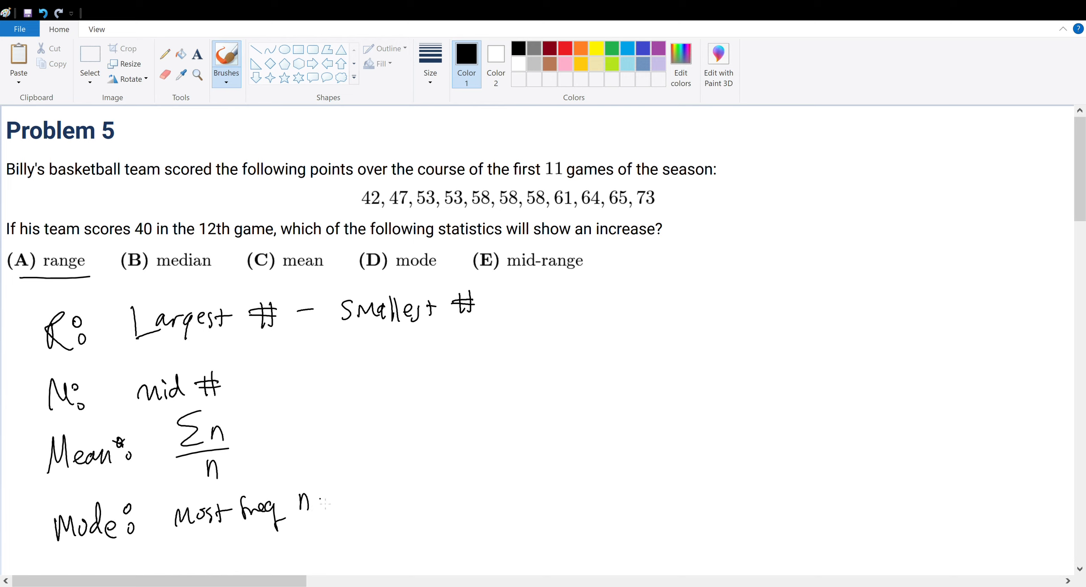
# Step: Complete 'most freq #', then handwrite and underline 'mid-range' on the right
pyautogui.moveTo(301, 498); pyautogui.dragTo(325, 505)
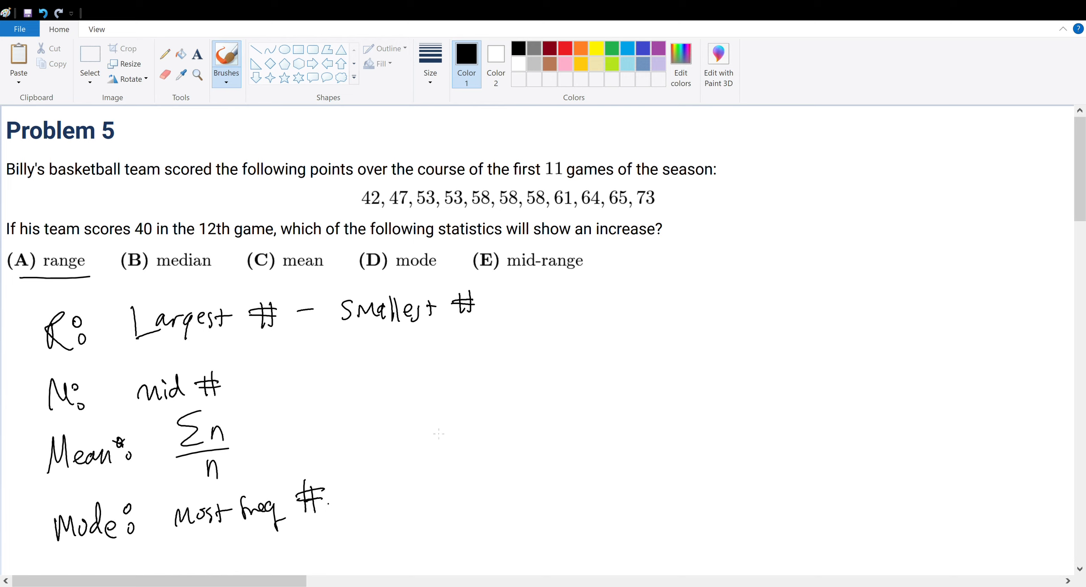
pyautogui.moveTo(453, 391); pyautogui.dragTo(498, 395)
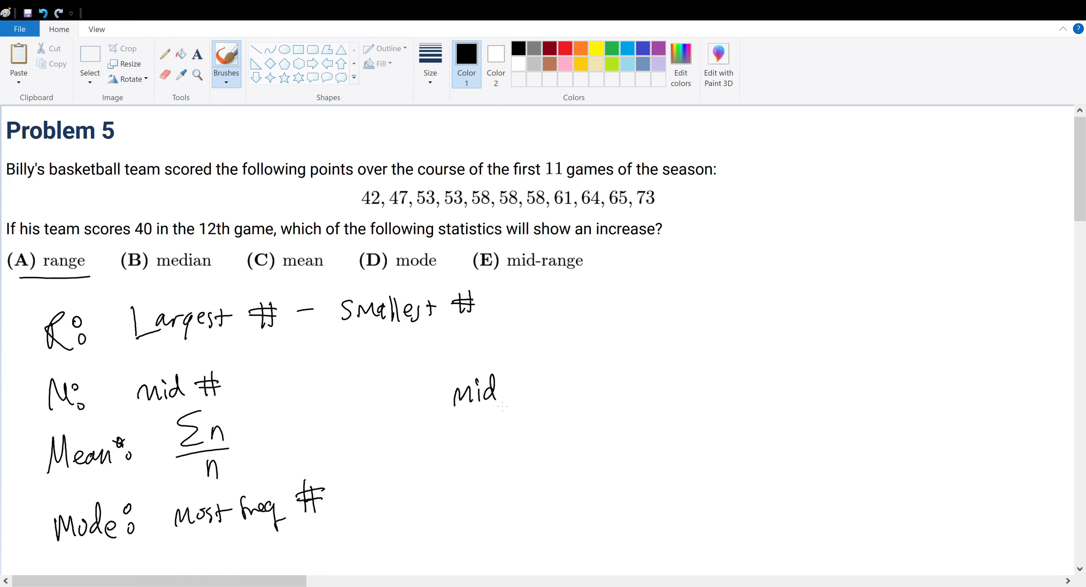
pyautogui.moveTo(508, 390); pyautogui.dragTo(599, 390)
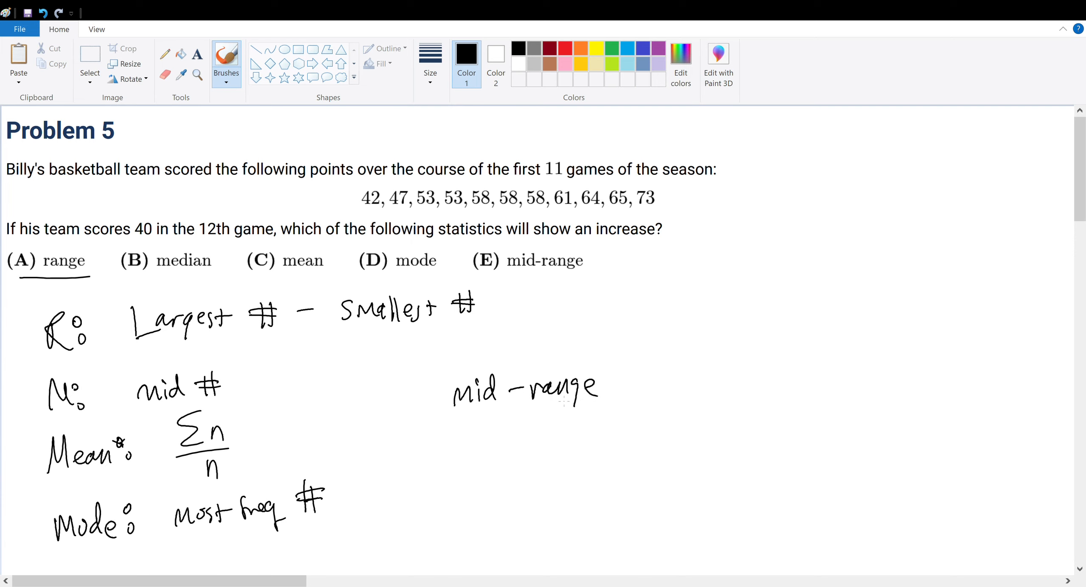
pyautogui.moveTo(457, 418); pyautogui.dragTo(592, 395)
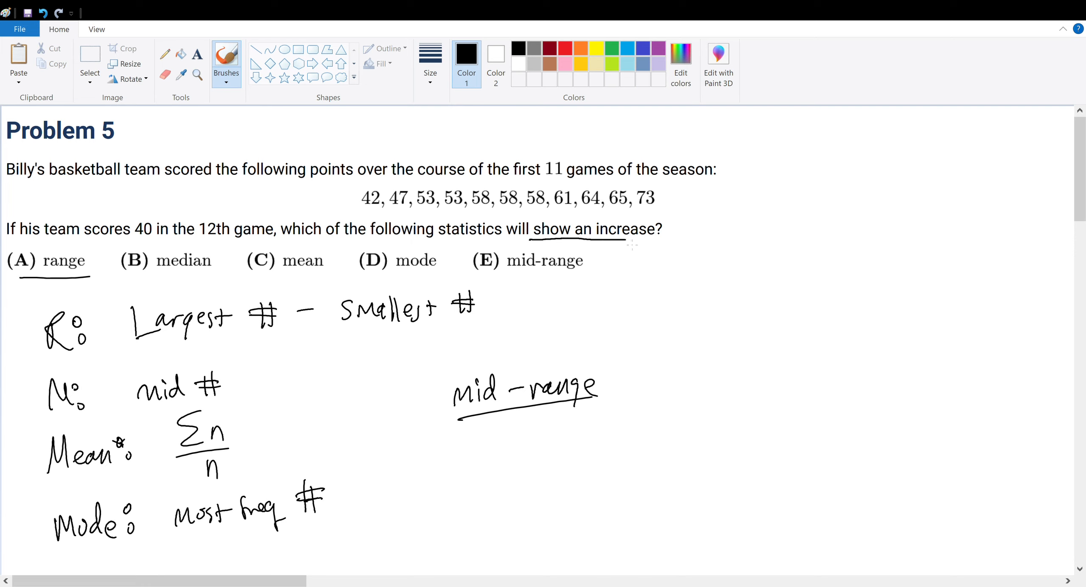
# Step: Replace the marks around 'show an increase?' with a circled ', 40' after the scores
pyautogui.moveTo(526, 204); pyautogui.dragTo(665, 239)
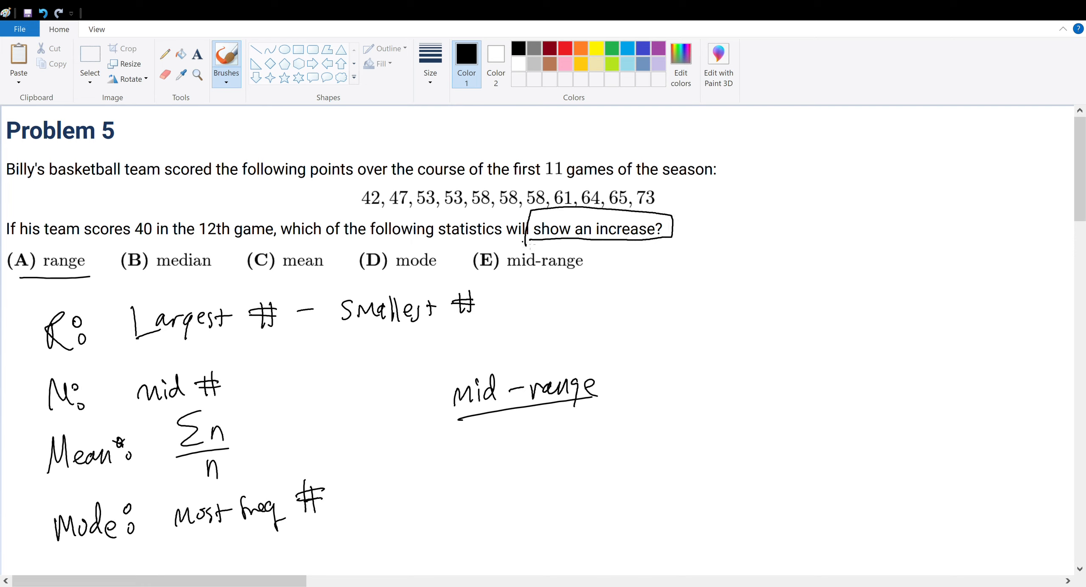
pyautogui.moveTo(160, 207); pyautogui.dragTo(121, 249)
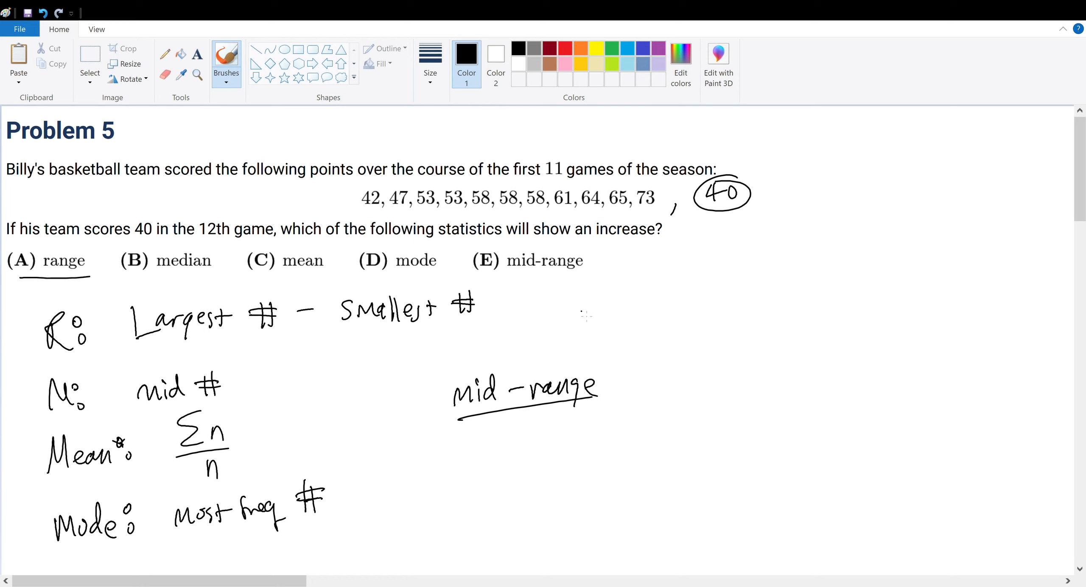
pyautogui.moveTo(597, 290)
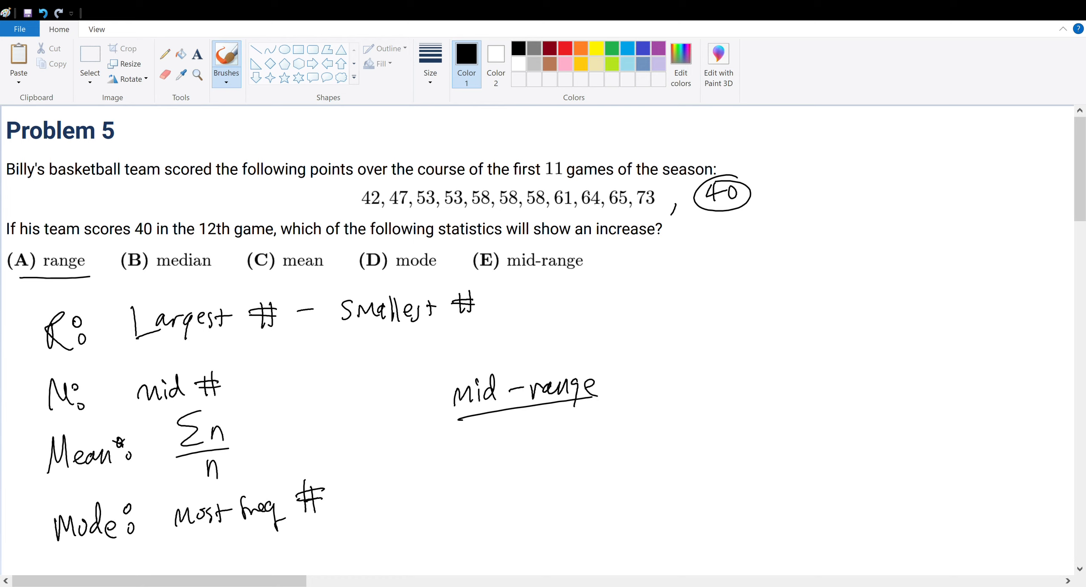
# Step: Write 'Largest' at right, underline the eleven scores, and arrow to the circled 40
pyautogui.moveTo(727, 263); pyautogui.dragTo(727, 218)
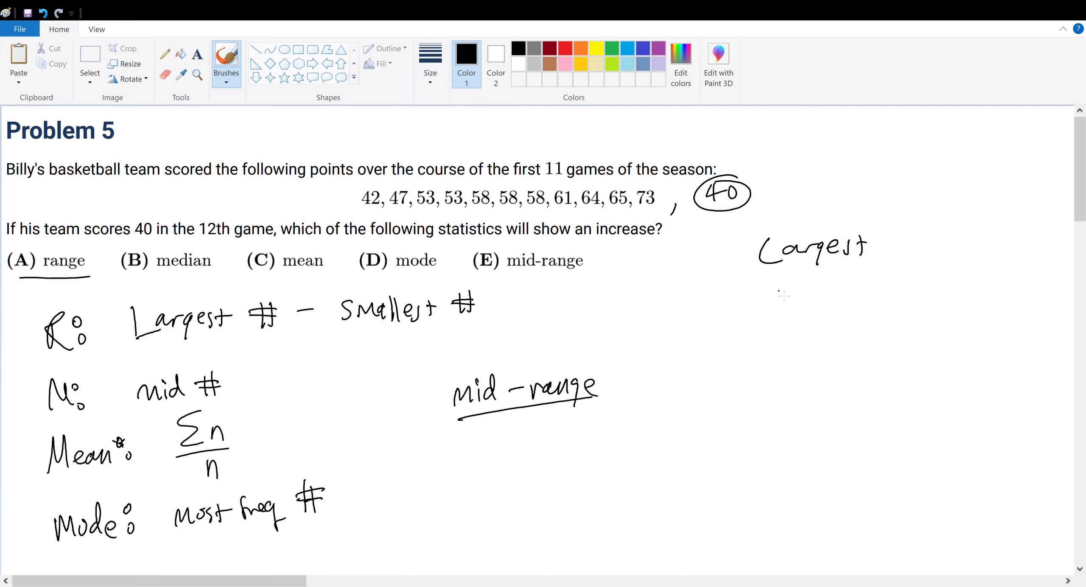
pyautogui.moveTo(371, 206); pyautogui.dragTo(415, 206)
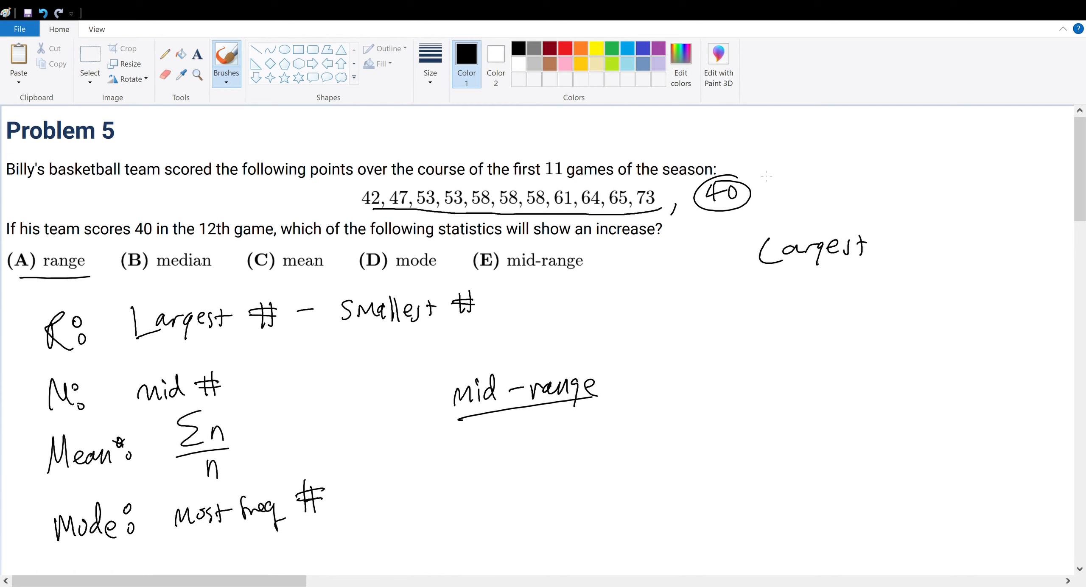
pyautogui.moveTo(817, 170); pyautogui.dragTo(751, 194)
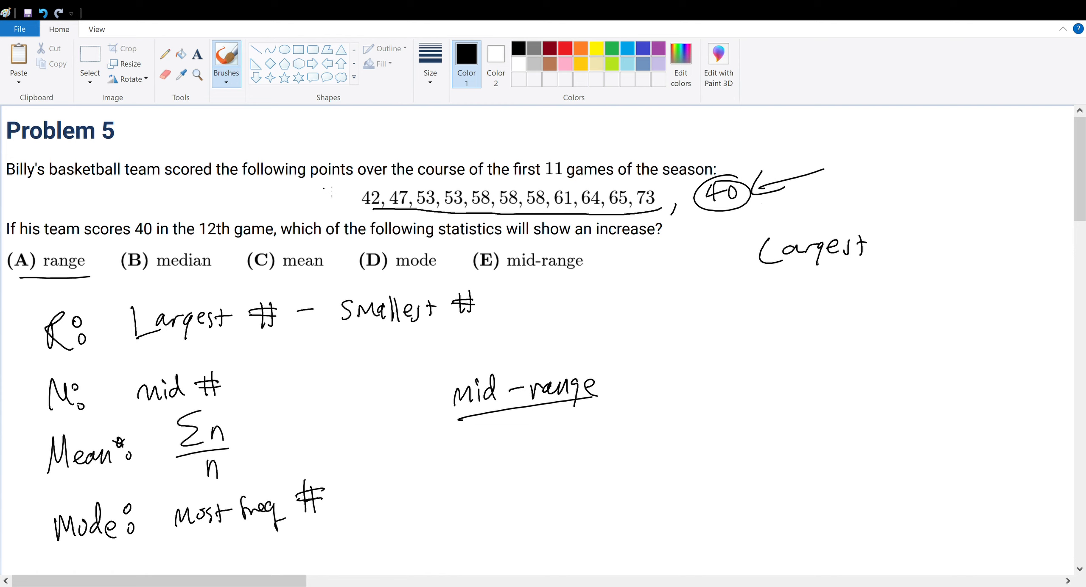